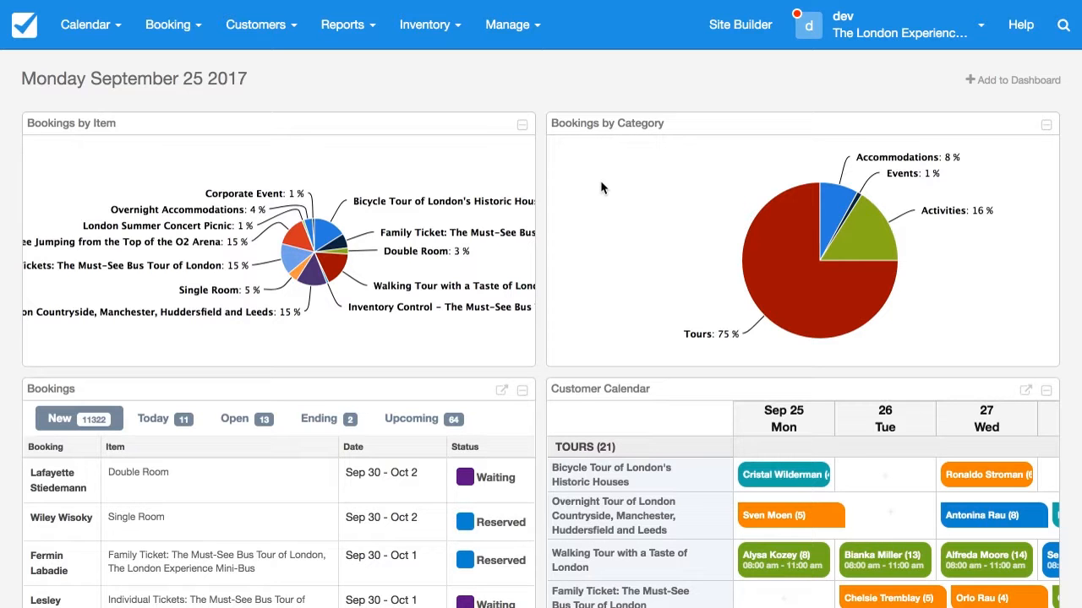
Open the e-mail Notifications list from the Manage menu
click(507, 24)
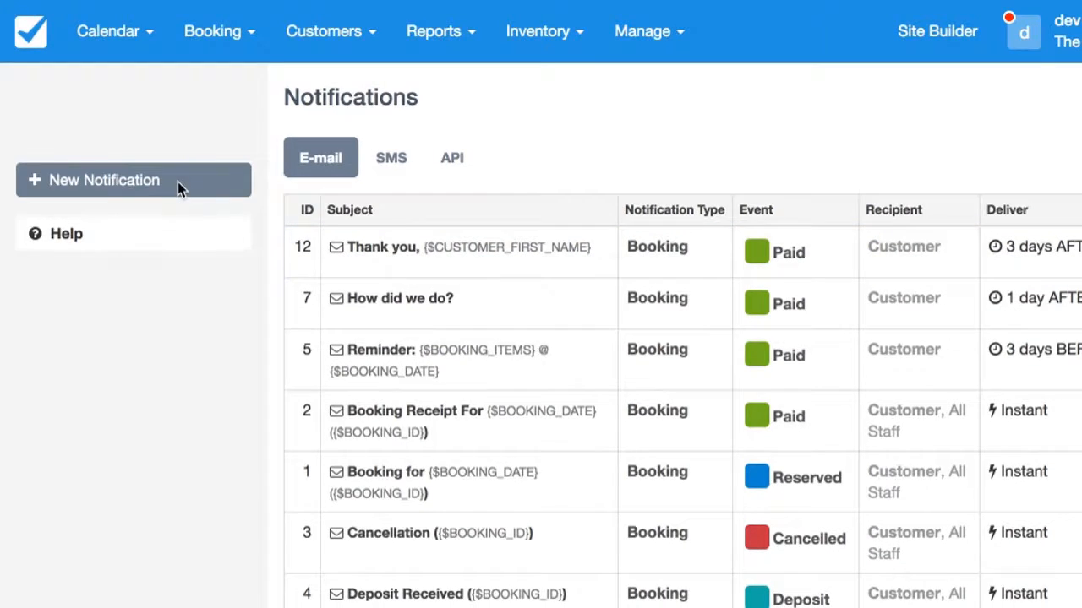
Create a new notification with scheduled delivery, 1 day after the booking
click(104, 180)
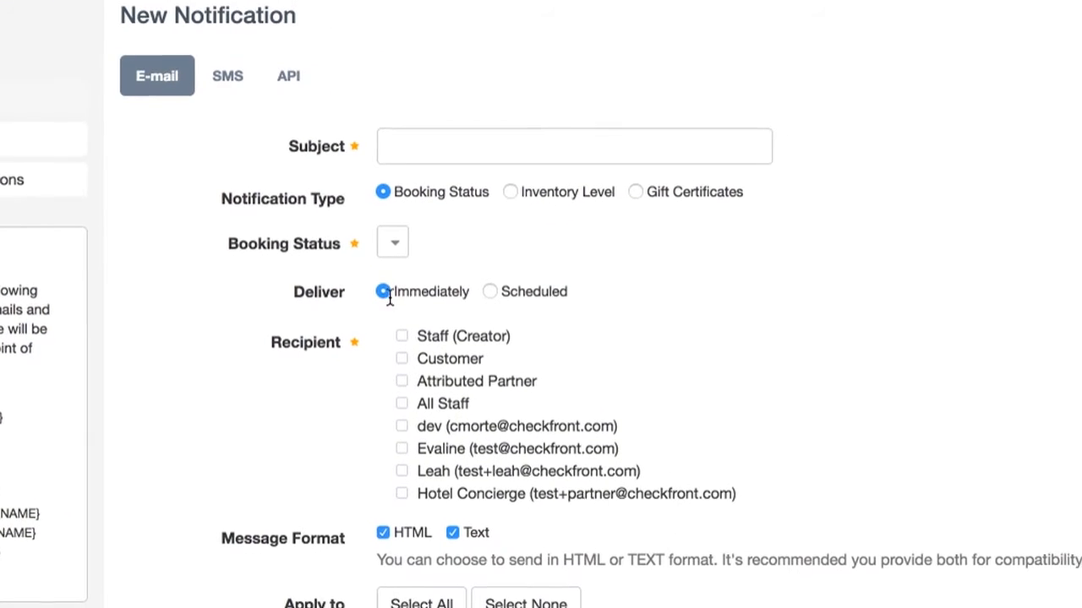
click(490, 291)
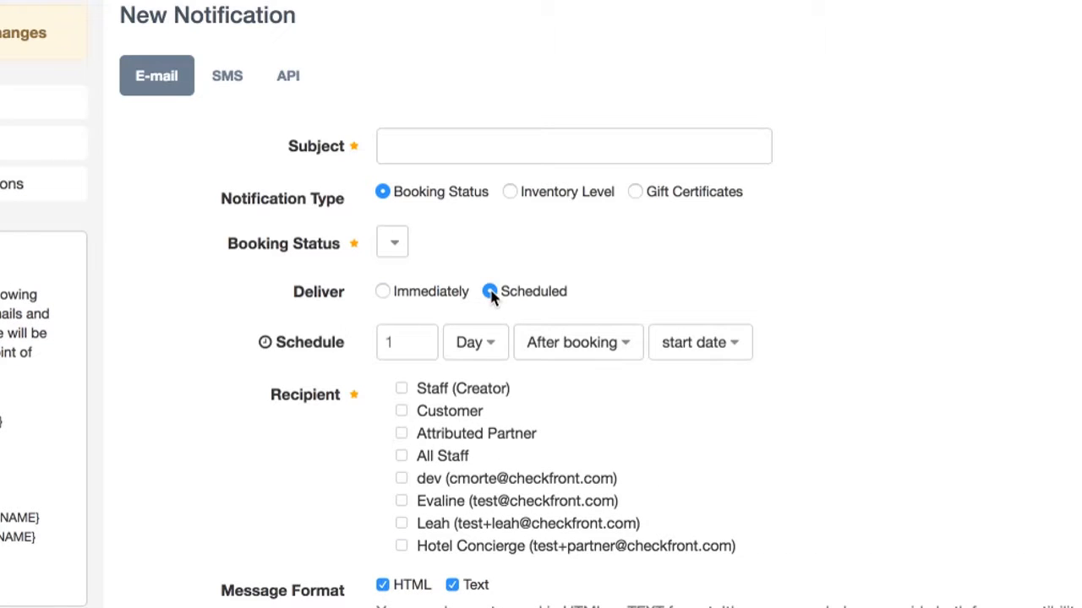
click(490, 291)
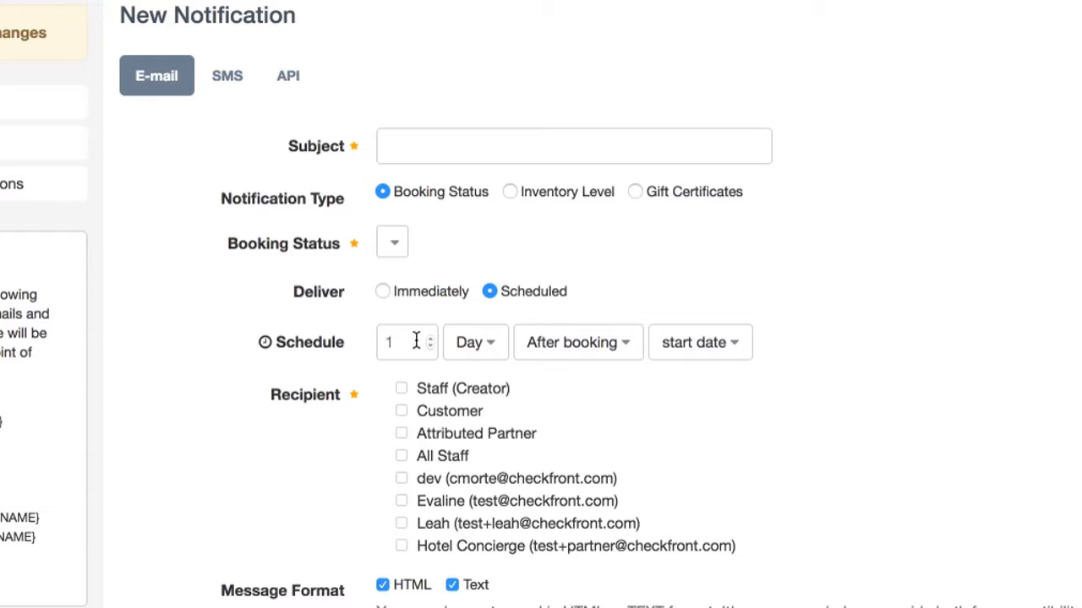
click(577, 342)
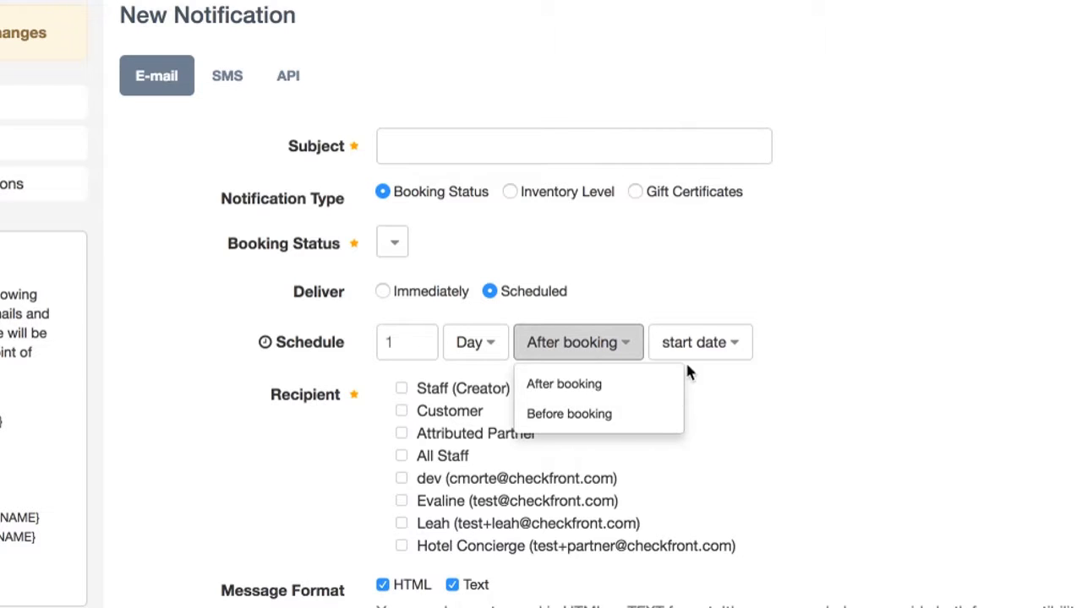
click(700, 343)
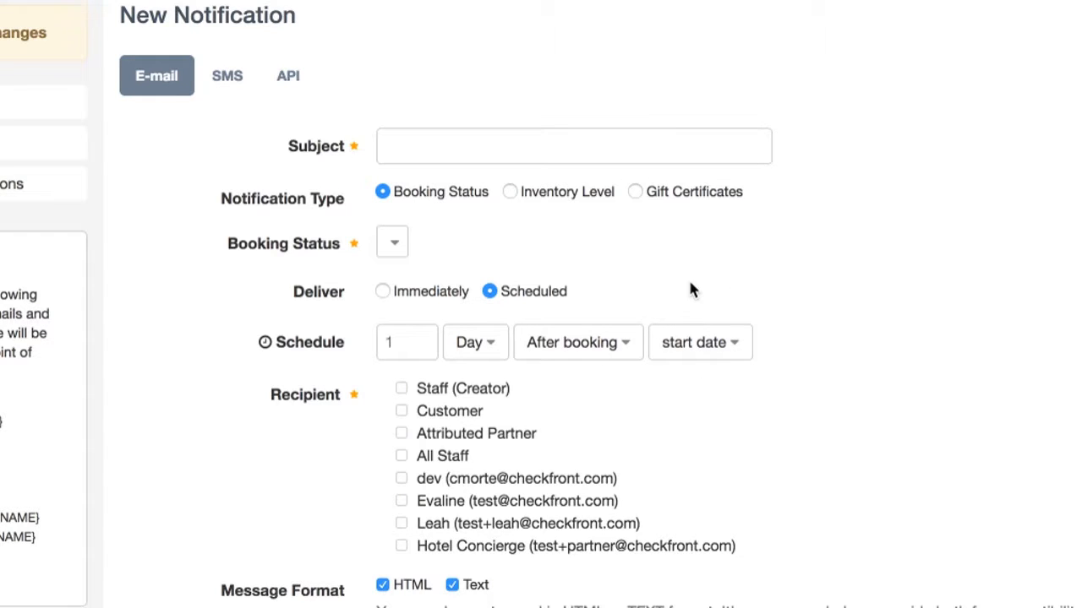
mouse_move(488, 264)
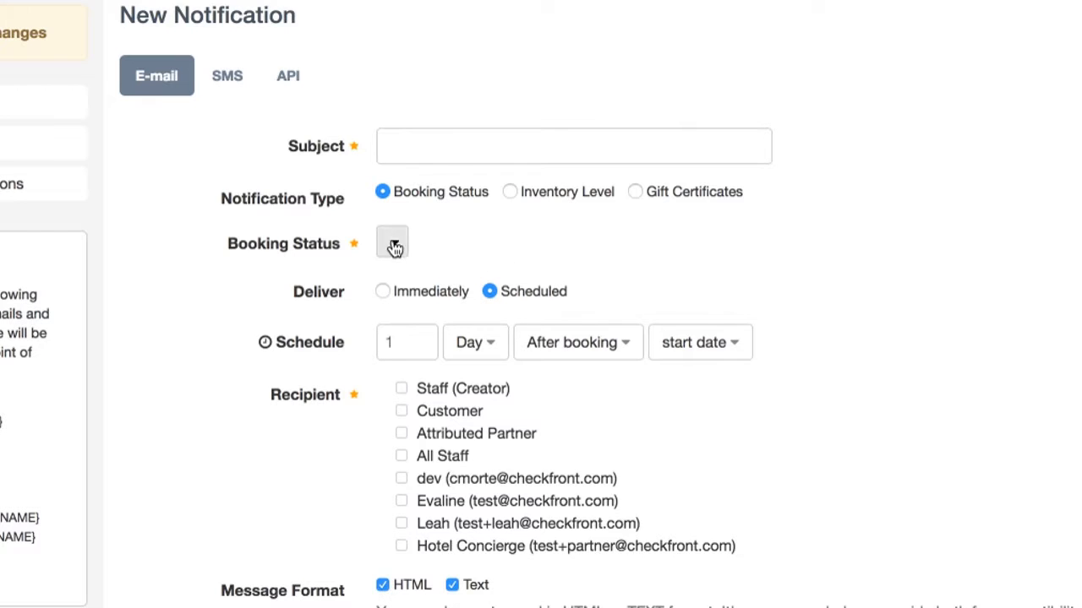
Trigger the notification on Deposit status and add the customer as a recipient
click(391, 243)
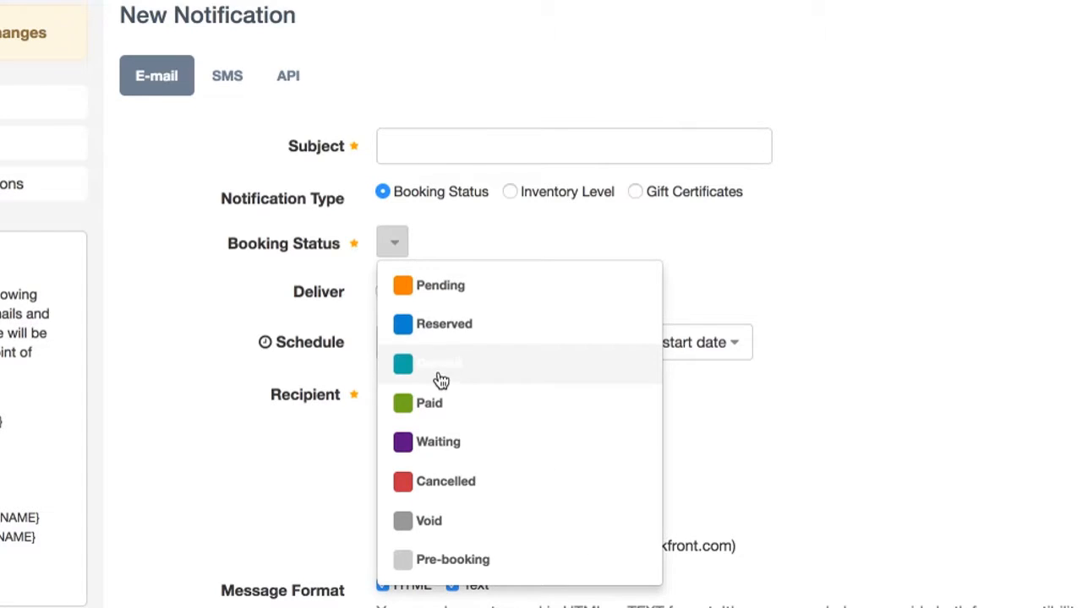
click(437, 364)
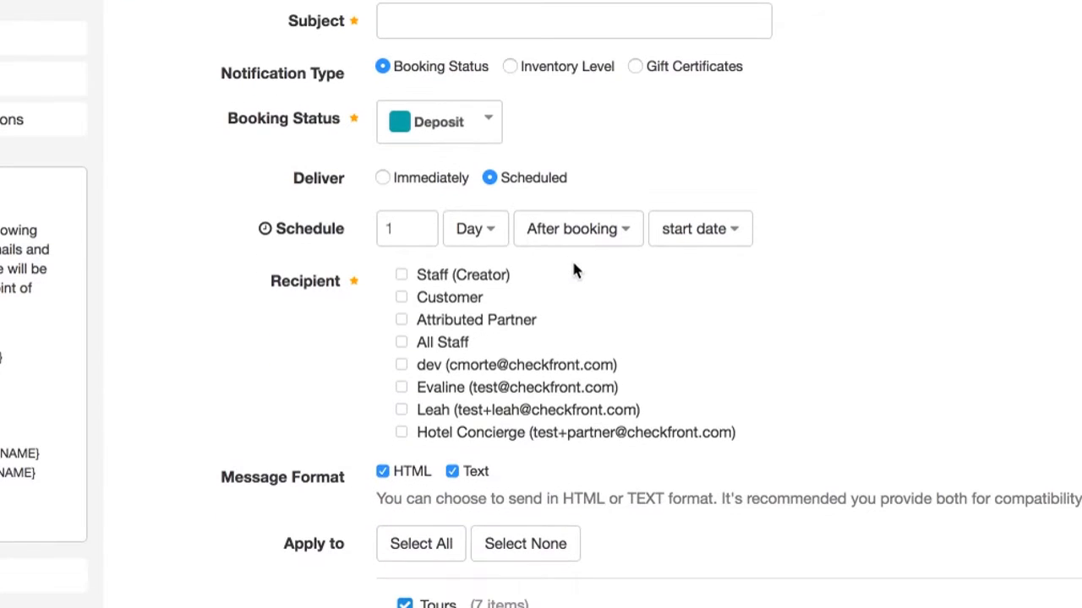
mouse_move(574, 270)
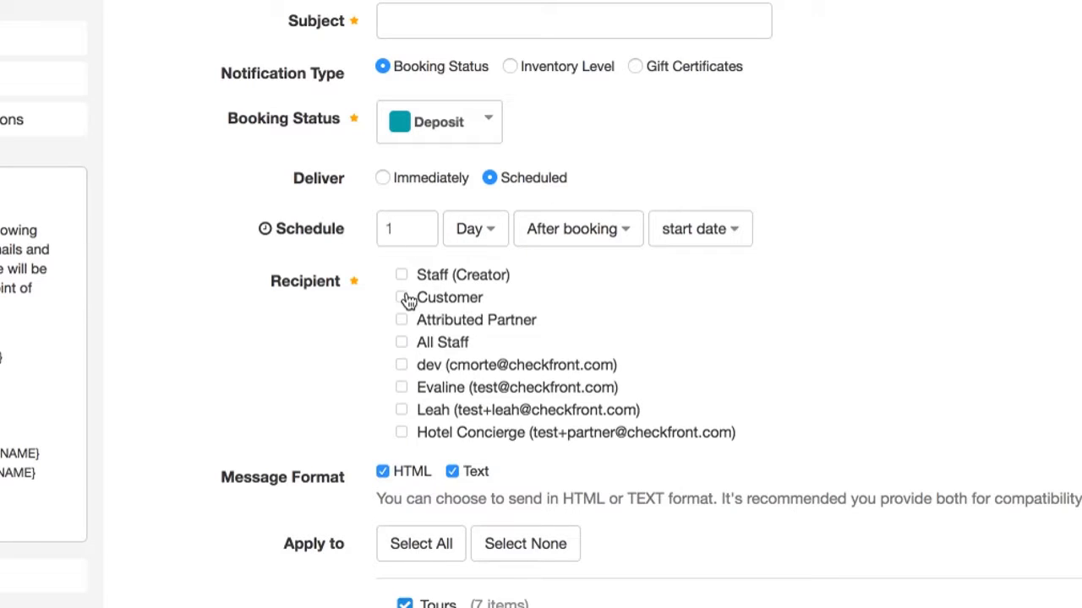
click(401, 298)
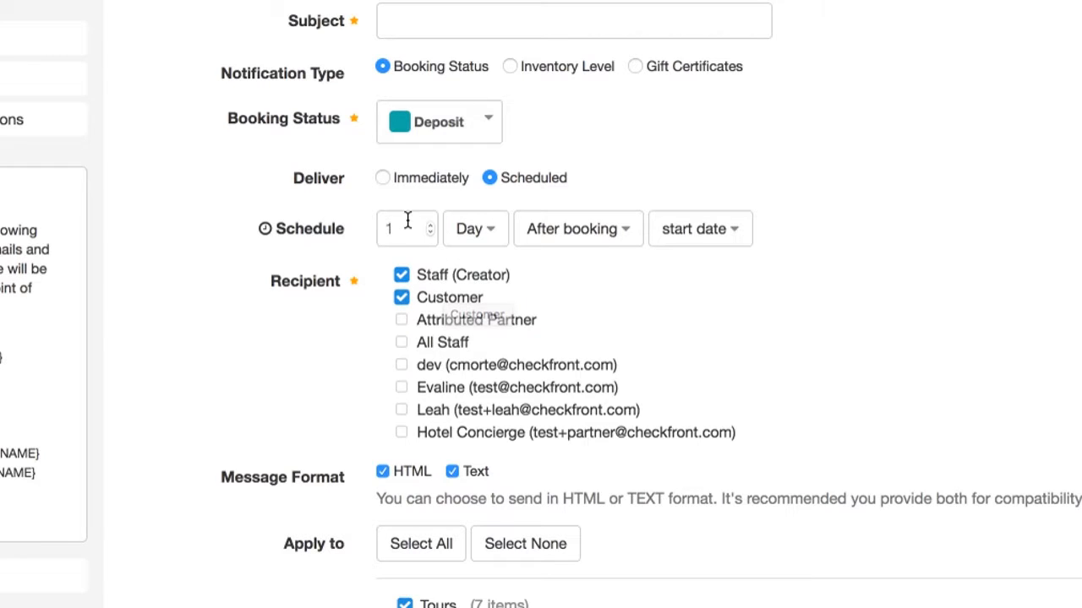
mouse_move(578, 229)
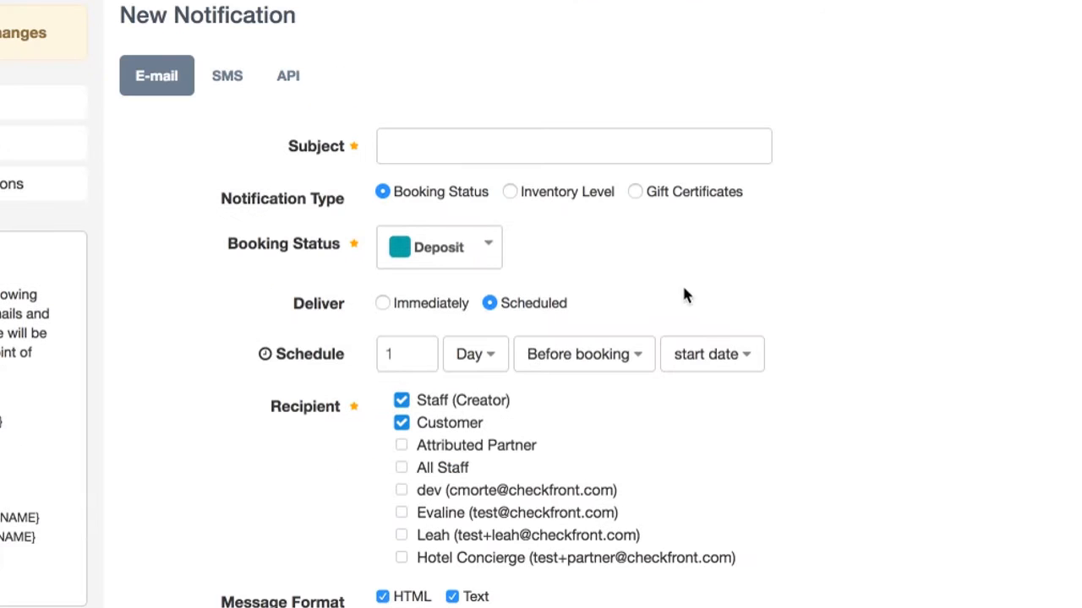
scroll(down, 3)
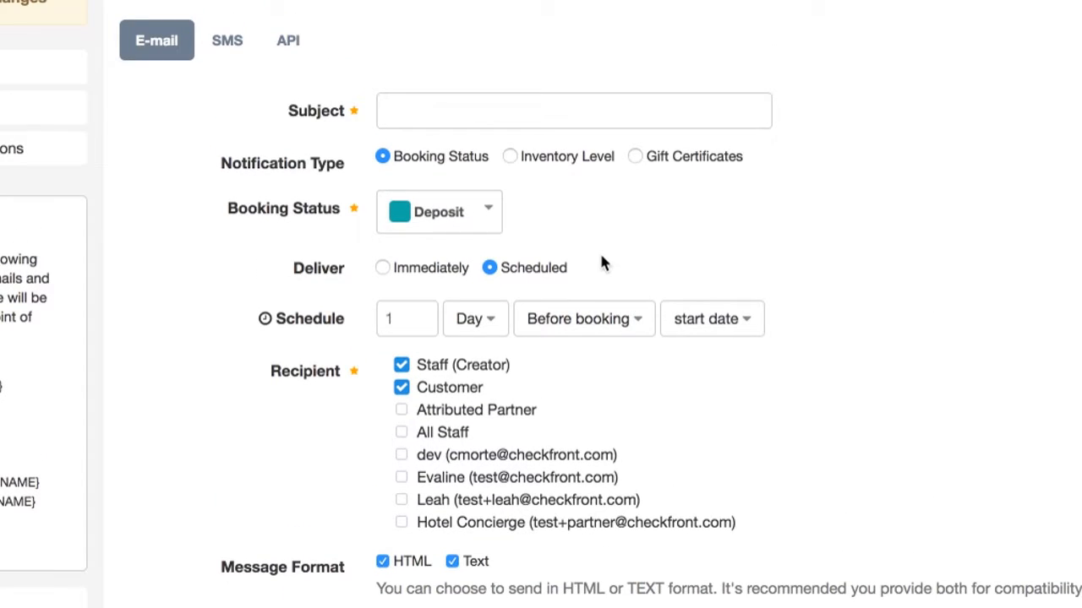
Switch the trigger to Paid, send after the booking, and remove the staff creator
click(438, 212)
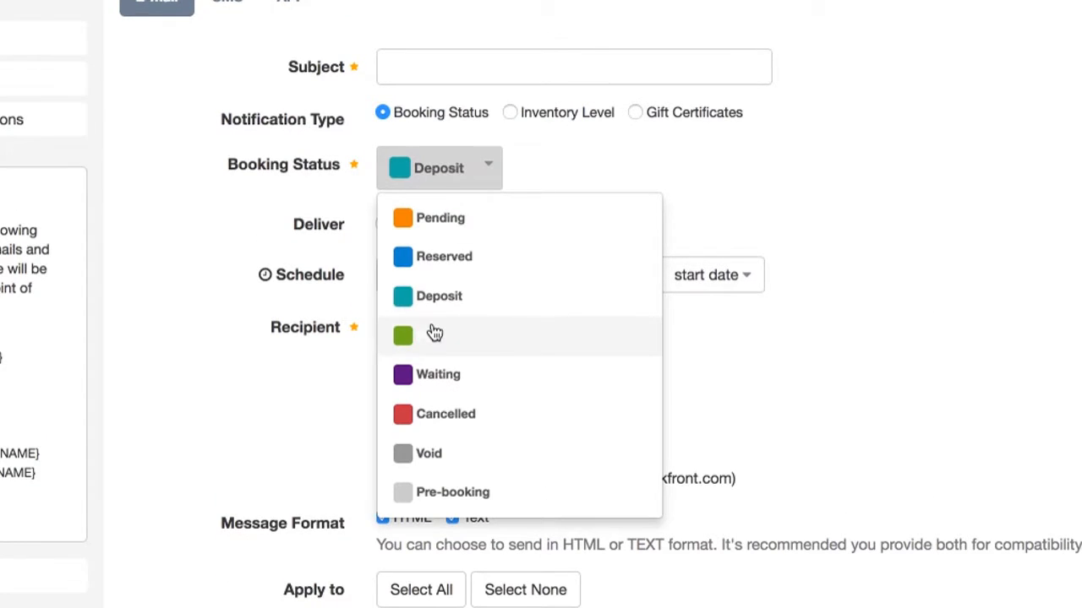
click(434, 335)
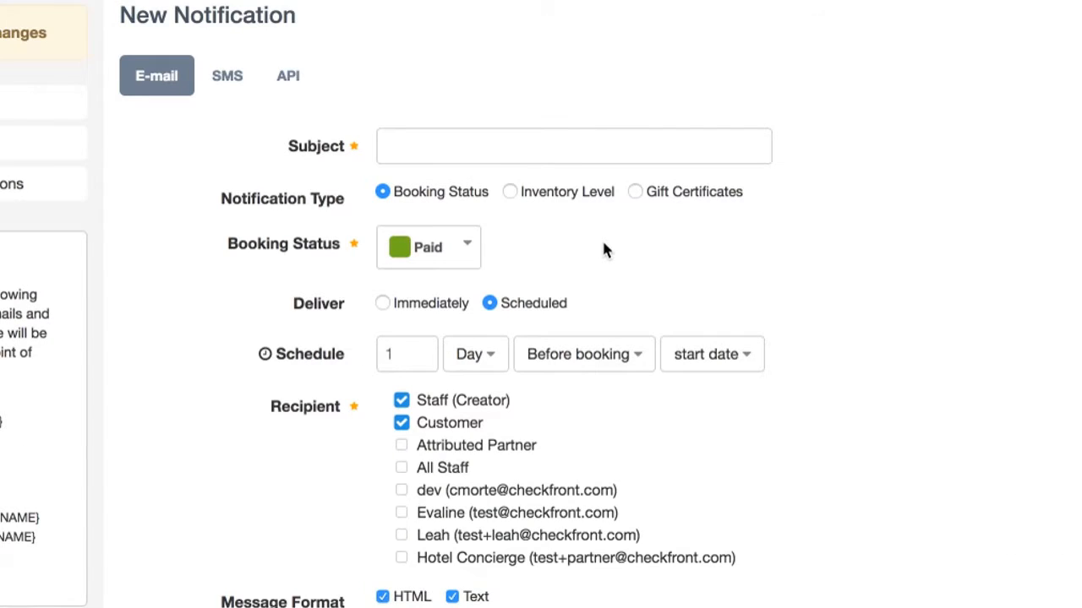
scroll(down, 3)
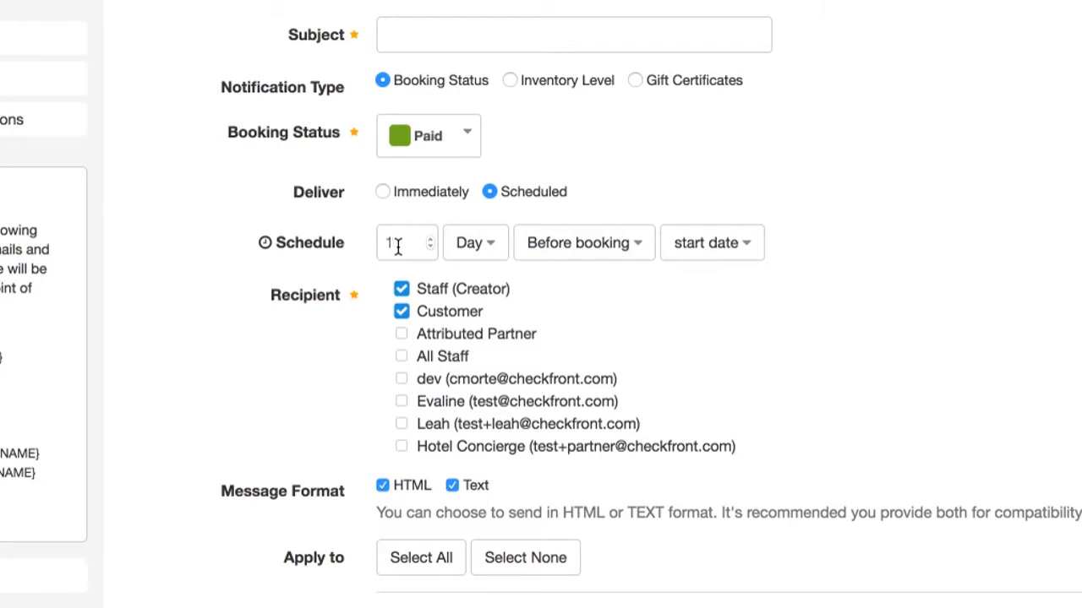
click(582, 242)
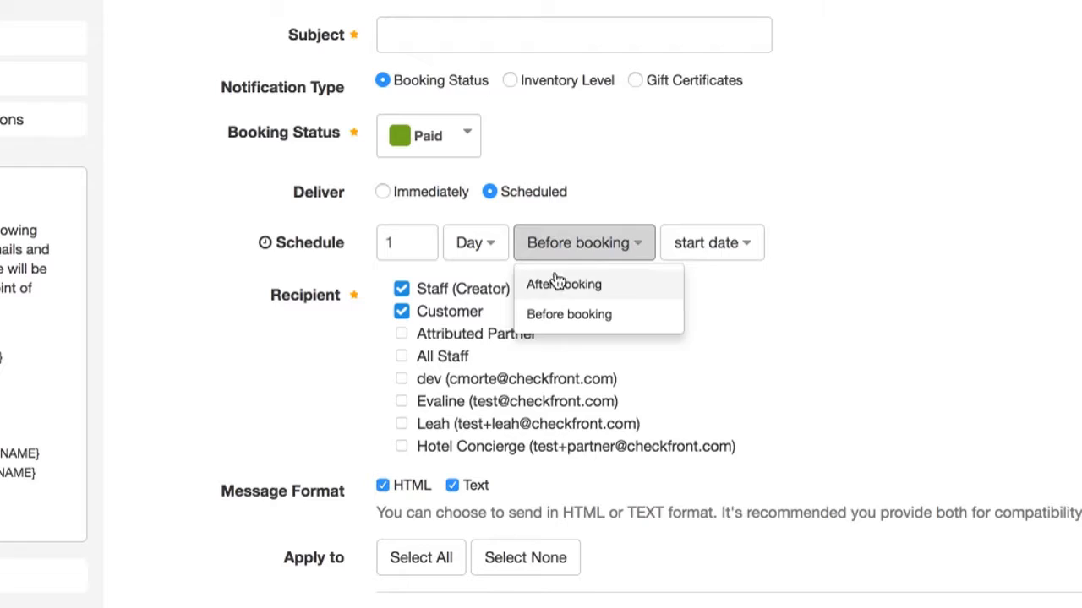
click(563, 284)
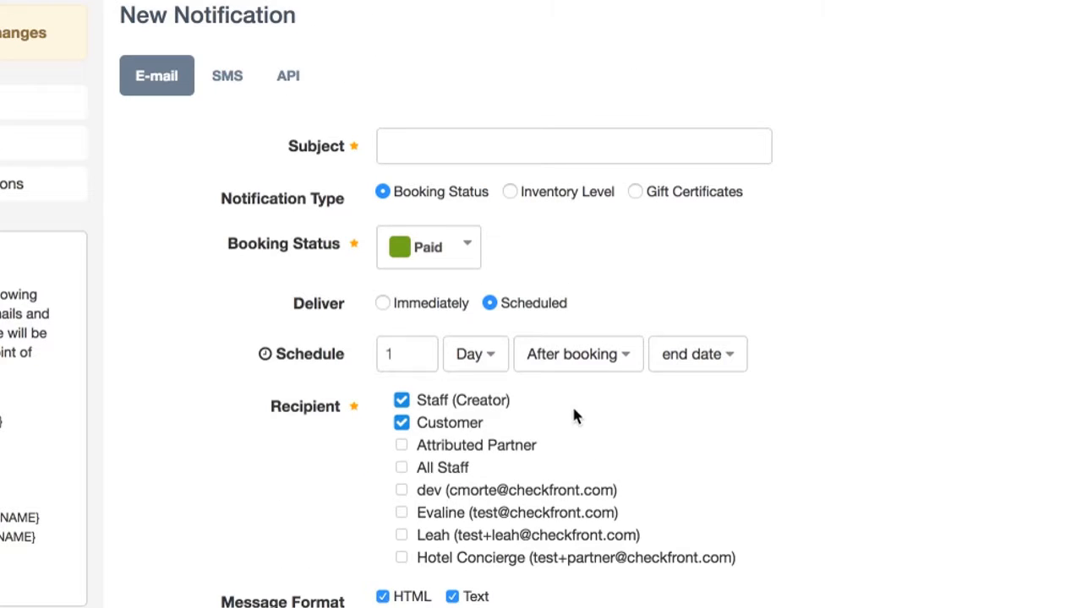
click(401, 399)
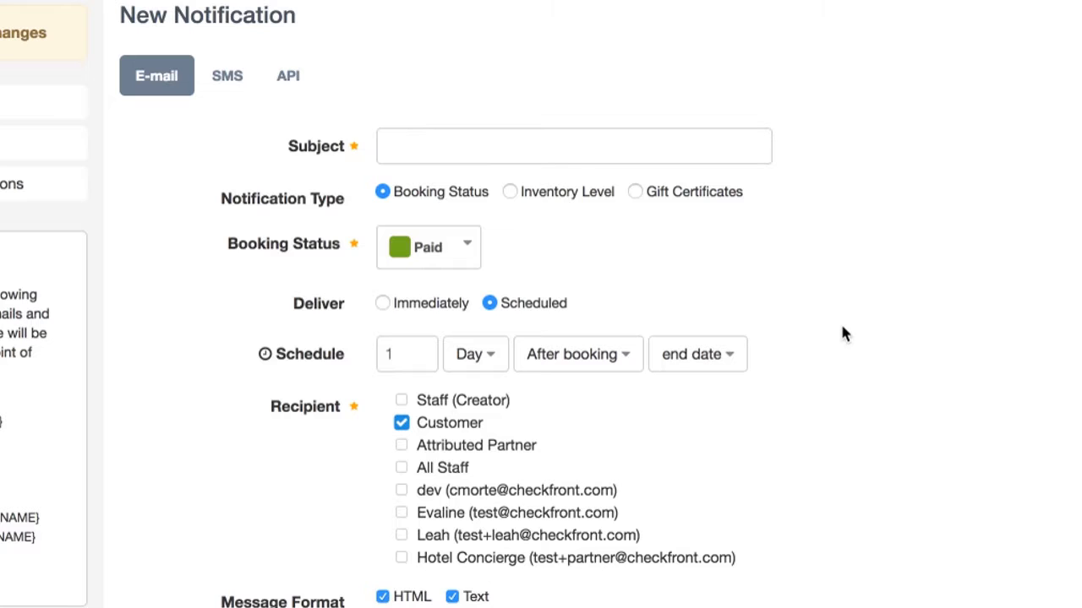
scroll(down, 3)
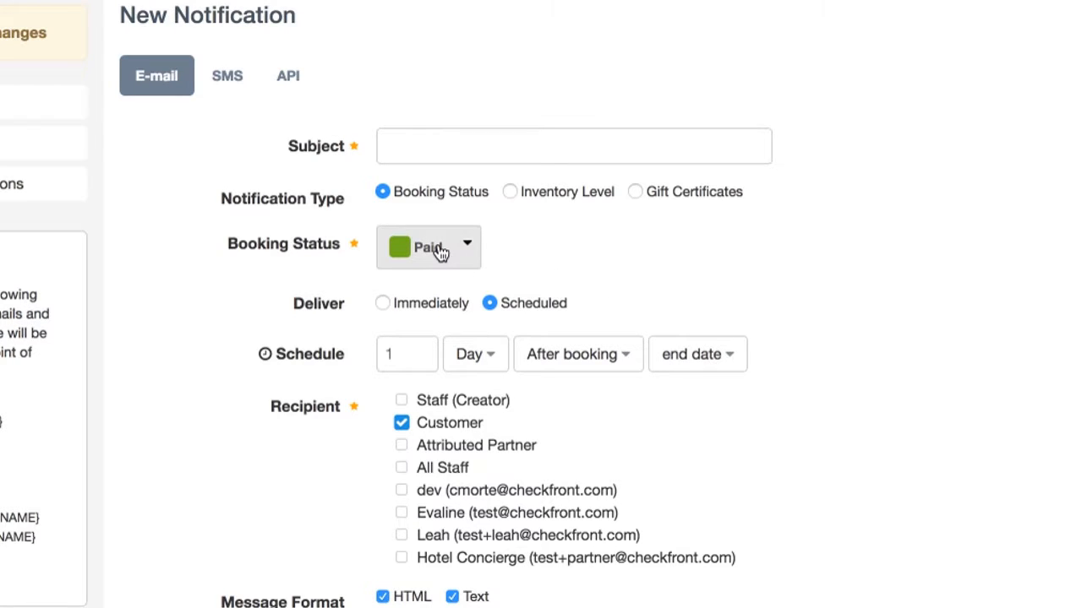
Set the Booking Status trigger to Pre-booking instead of Paid
click(428, 247)
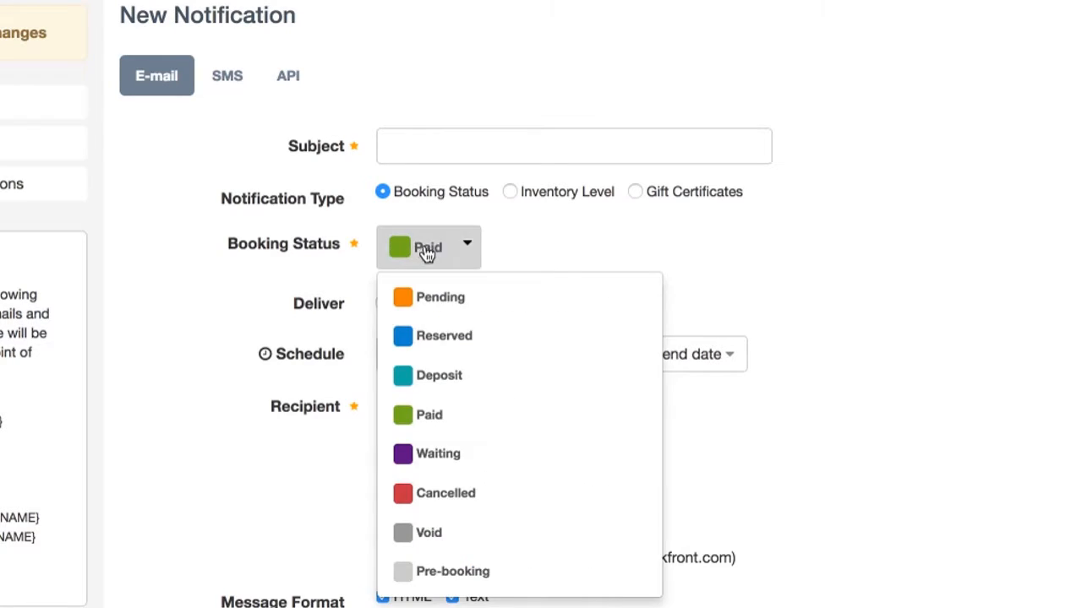
mouse_move(471, 581)
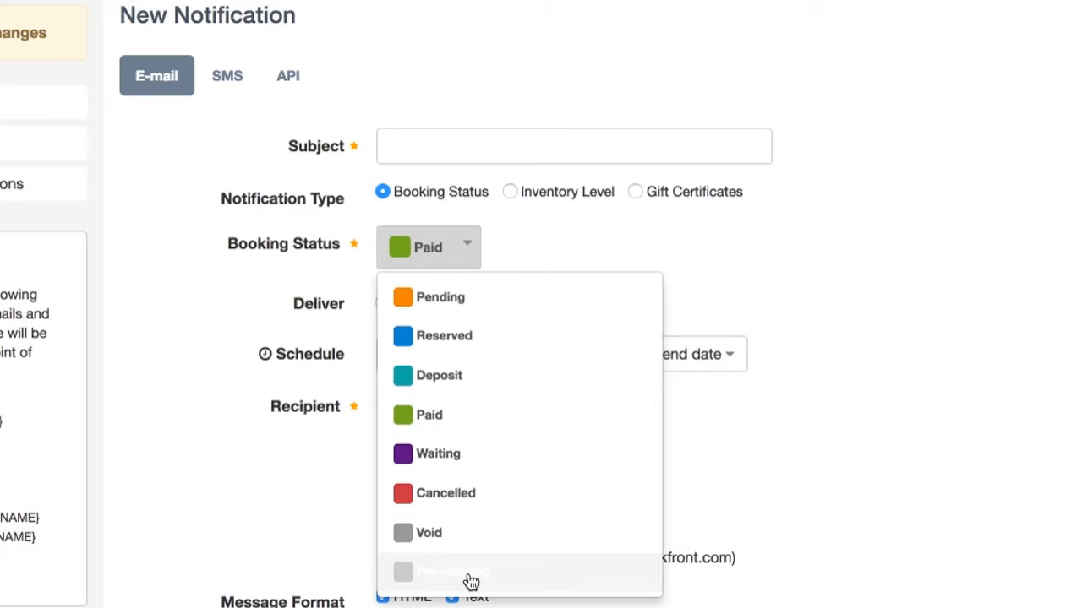
click(470, 579)
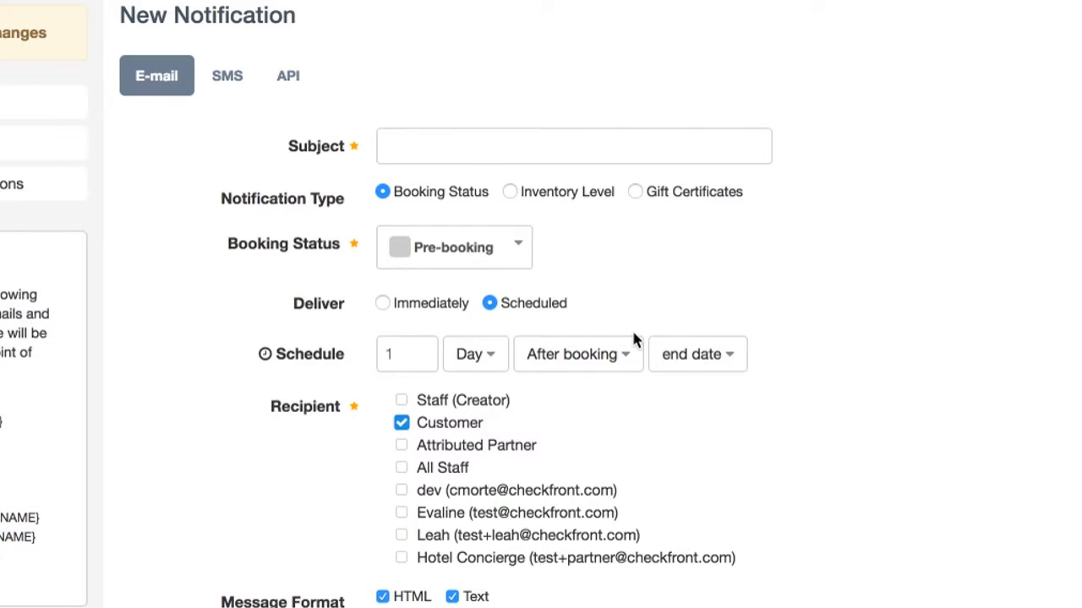
mouse_move(615, 273)
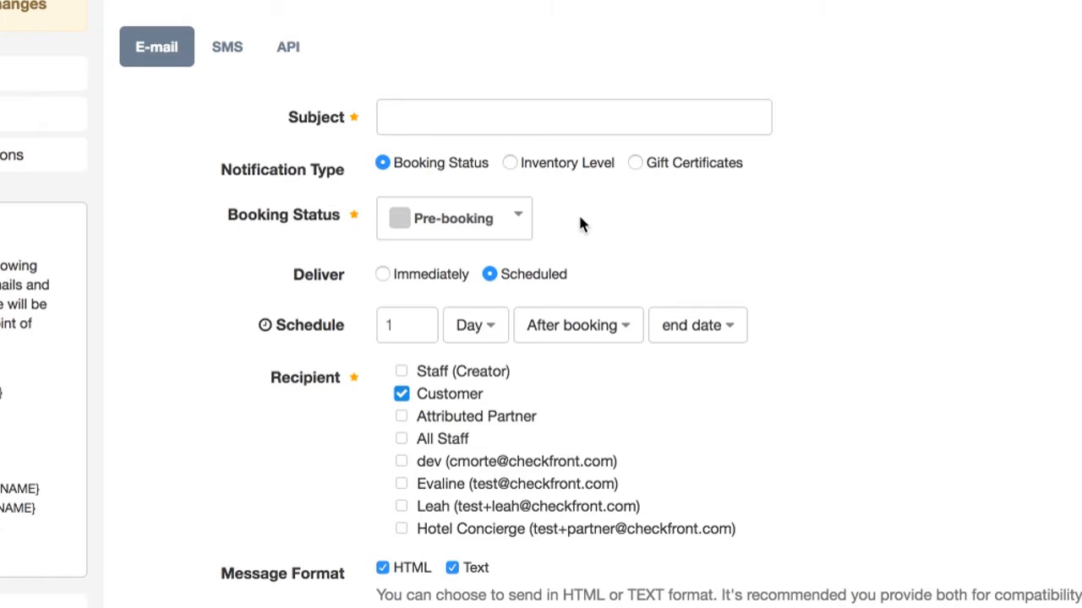
scroll(down, 3)
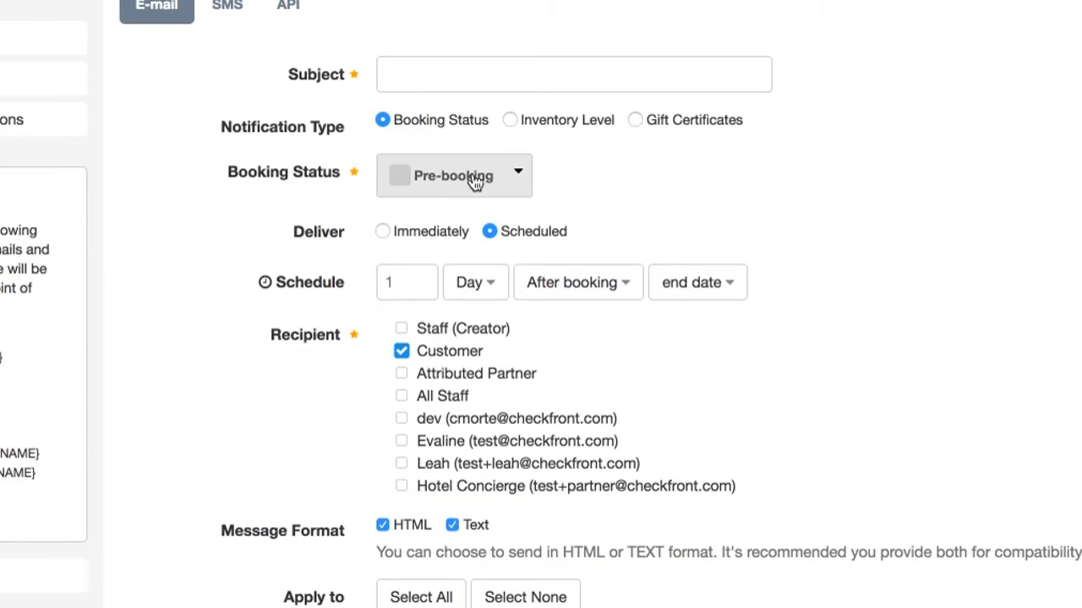
scroll(down, 3)
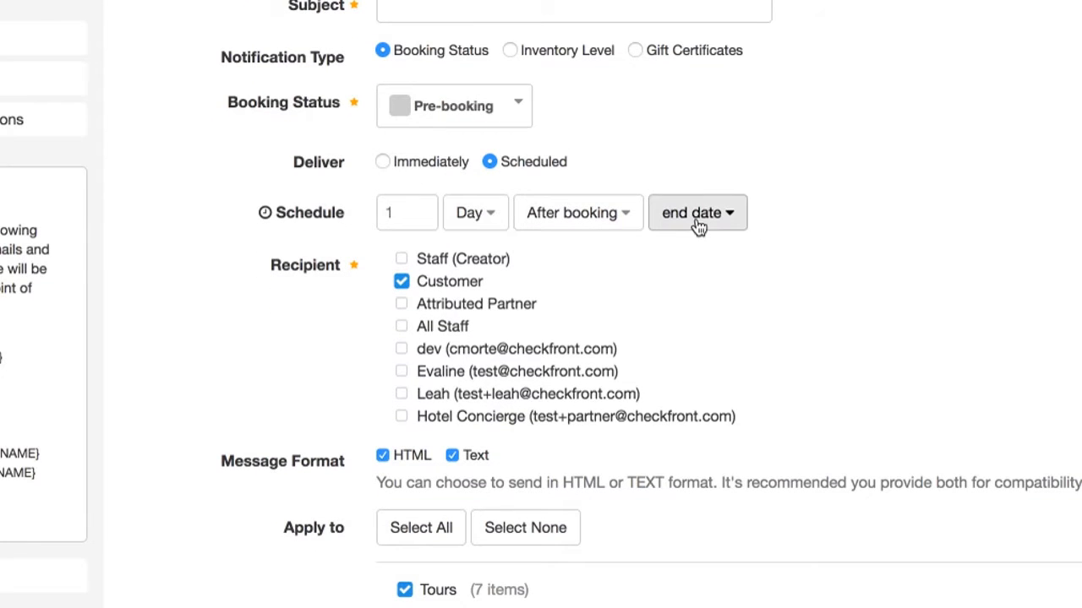
Count the 1-day delay from the creation date and send to the staff creator
click(696, 212)
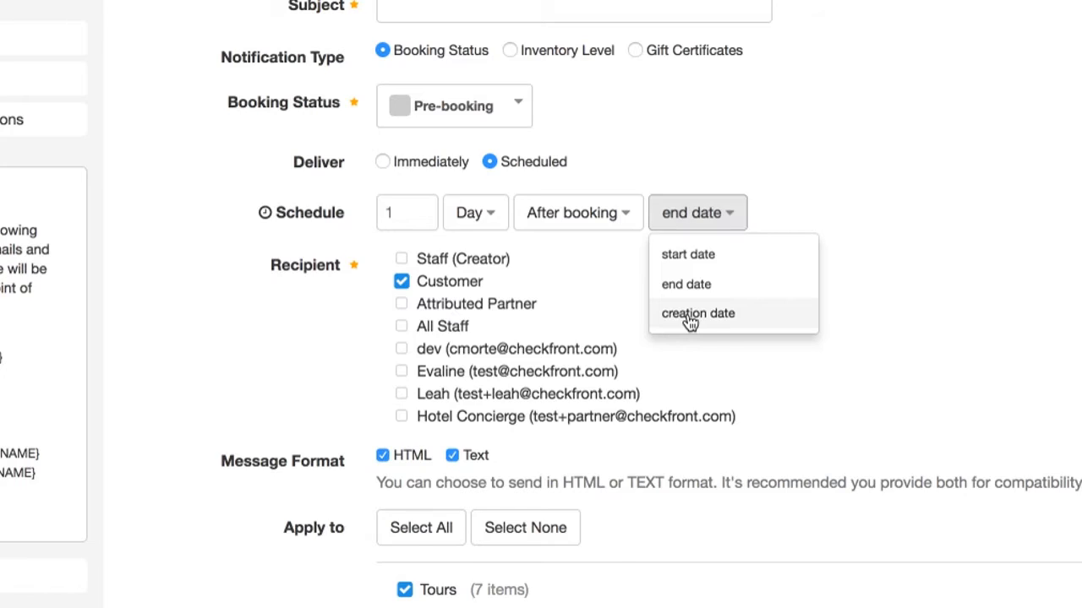
click(698, 312)
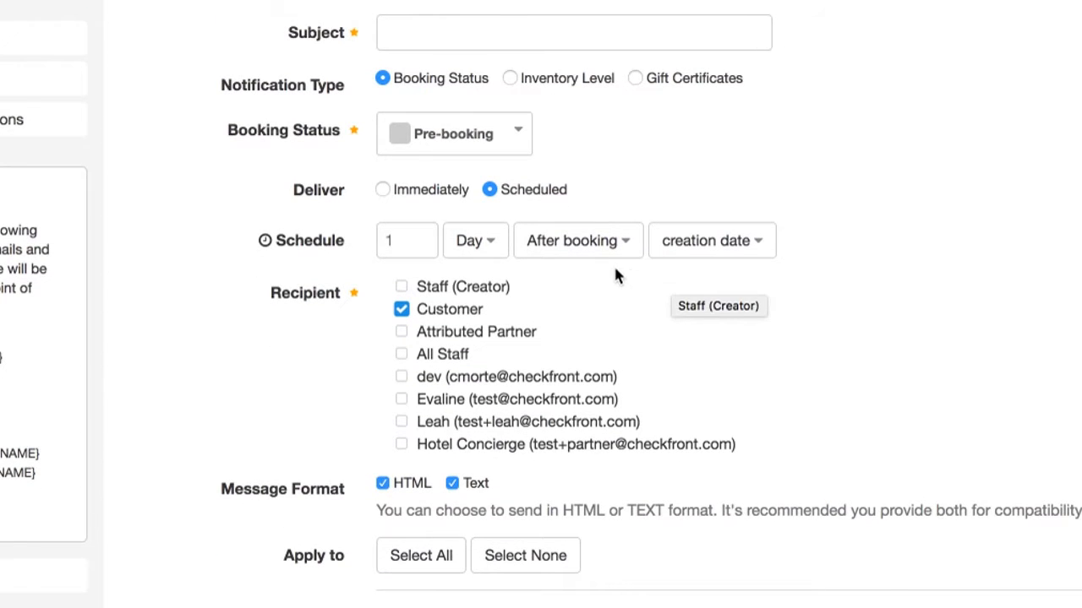
scroll(down, 3)
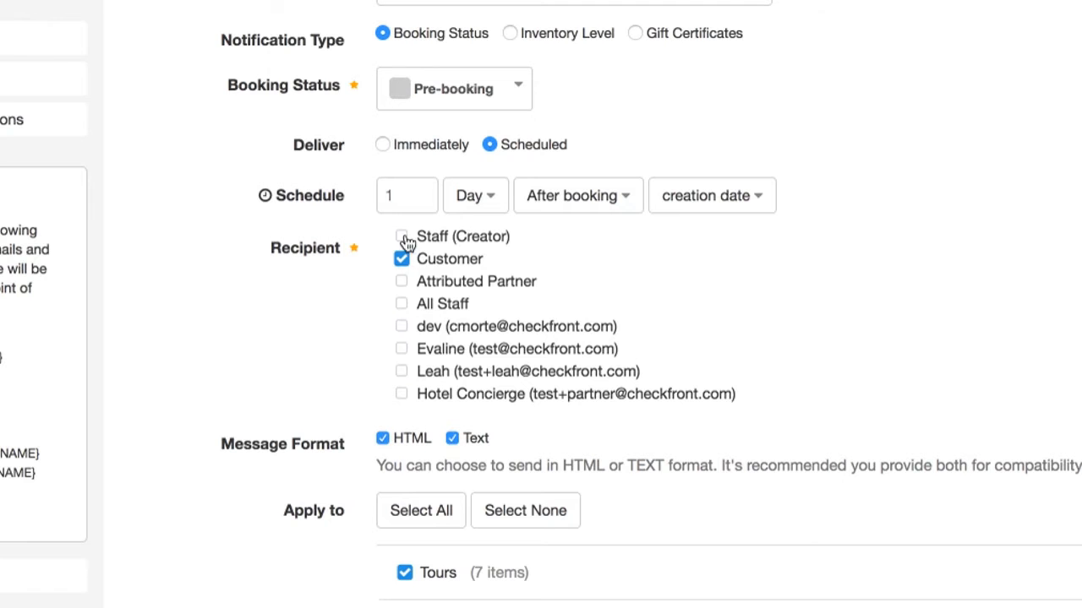
click(400, 237)
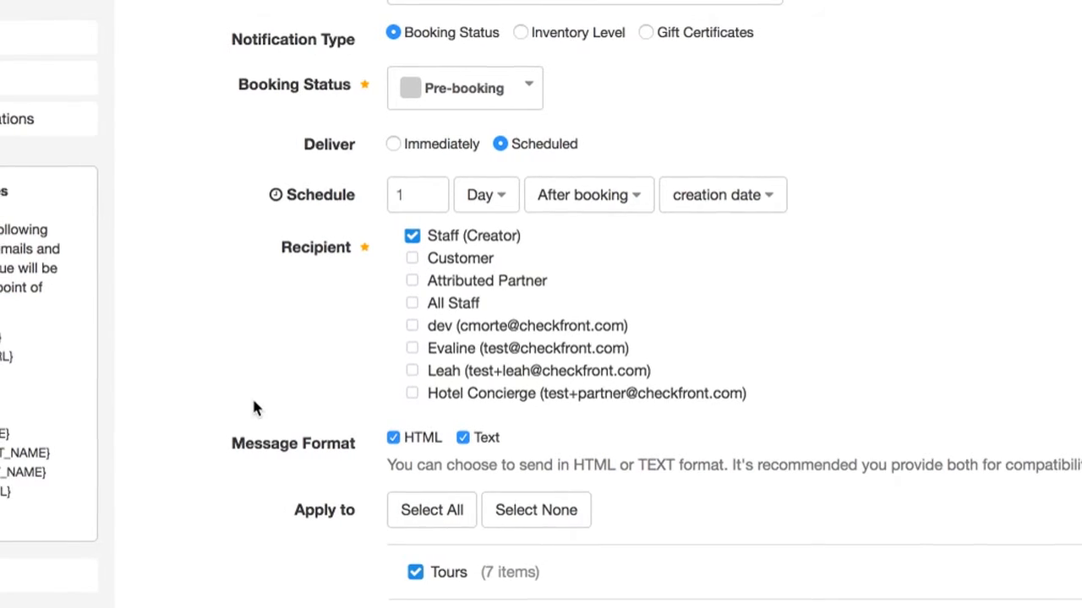